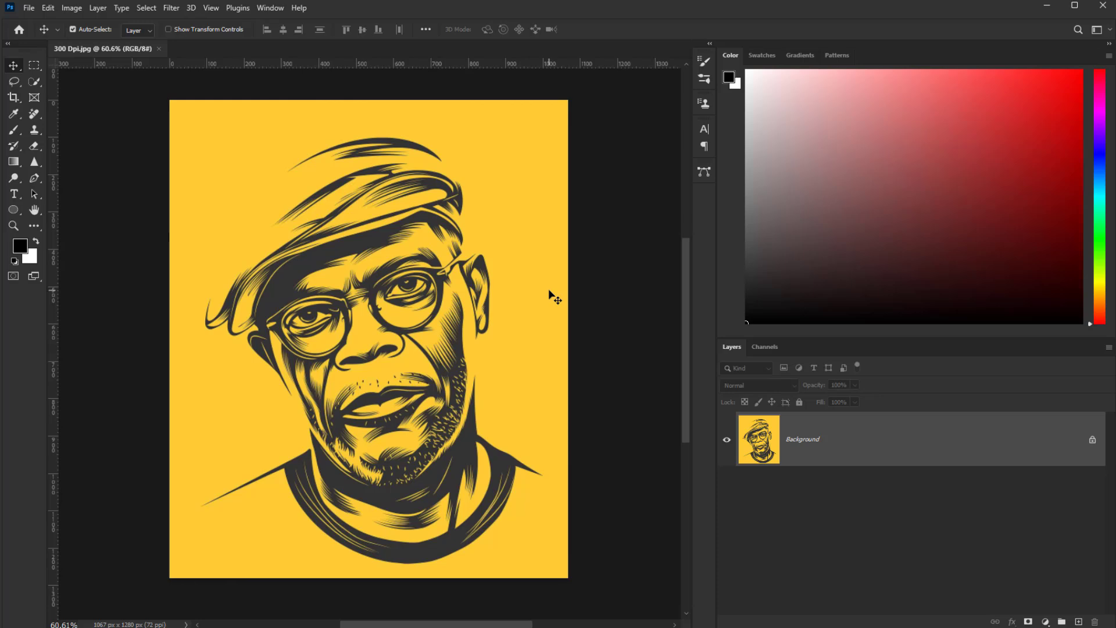
- View the portrait's Image Size (1067 × 1280 px, 72 ppi), cancelling without resizing, then reopen it
left_click(71, 7)
type("300")
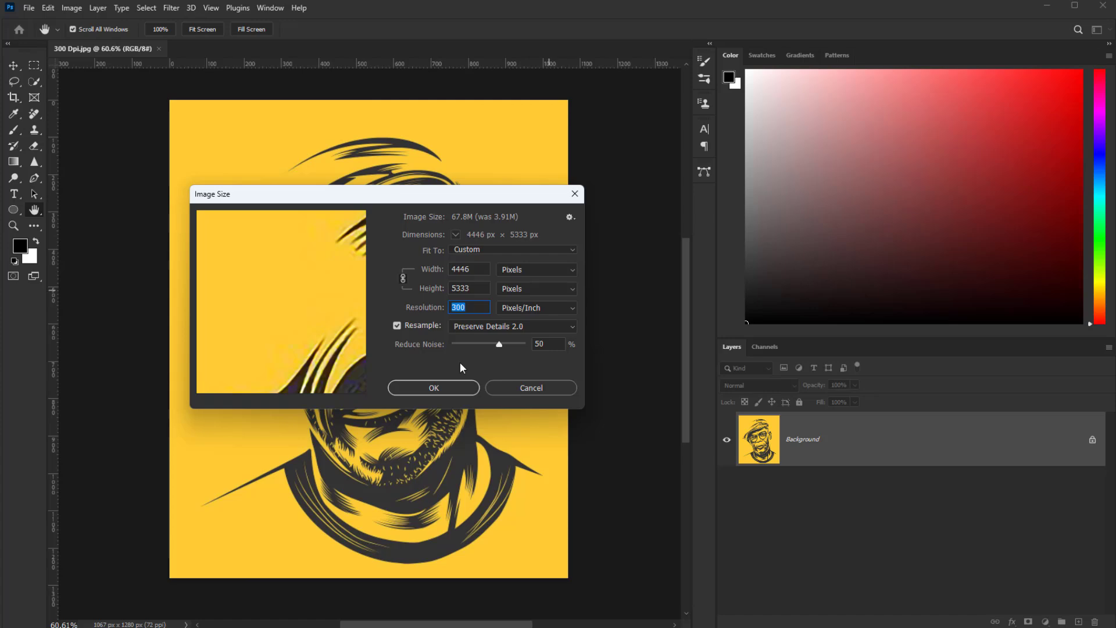
left_click(434, 388)
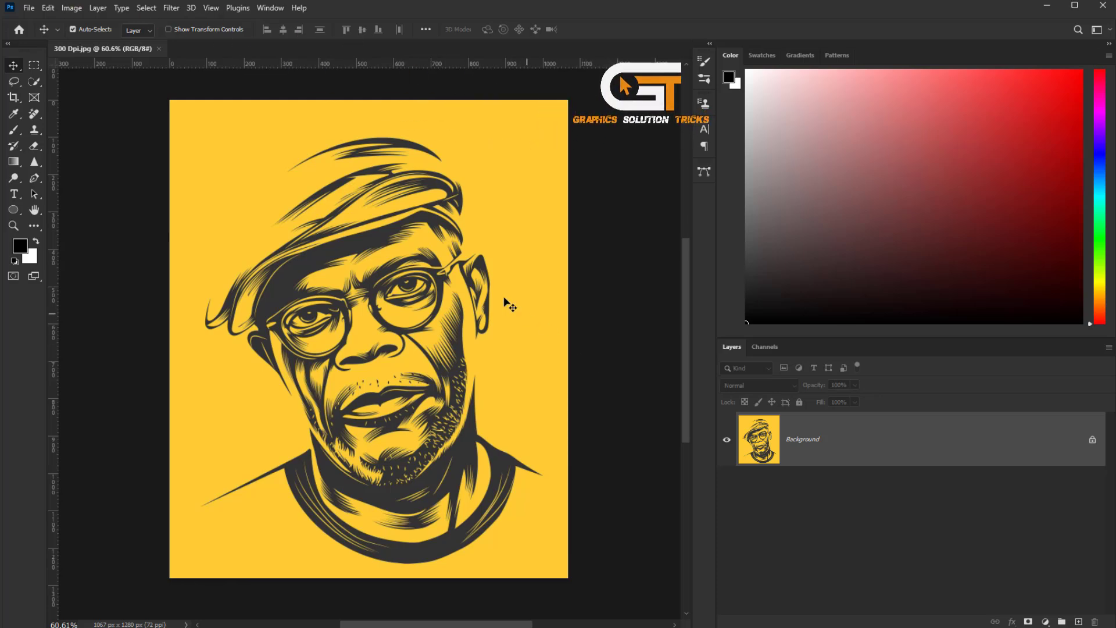
left_click(71, 7)
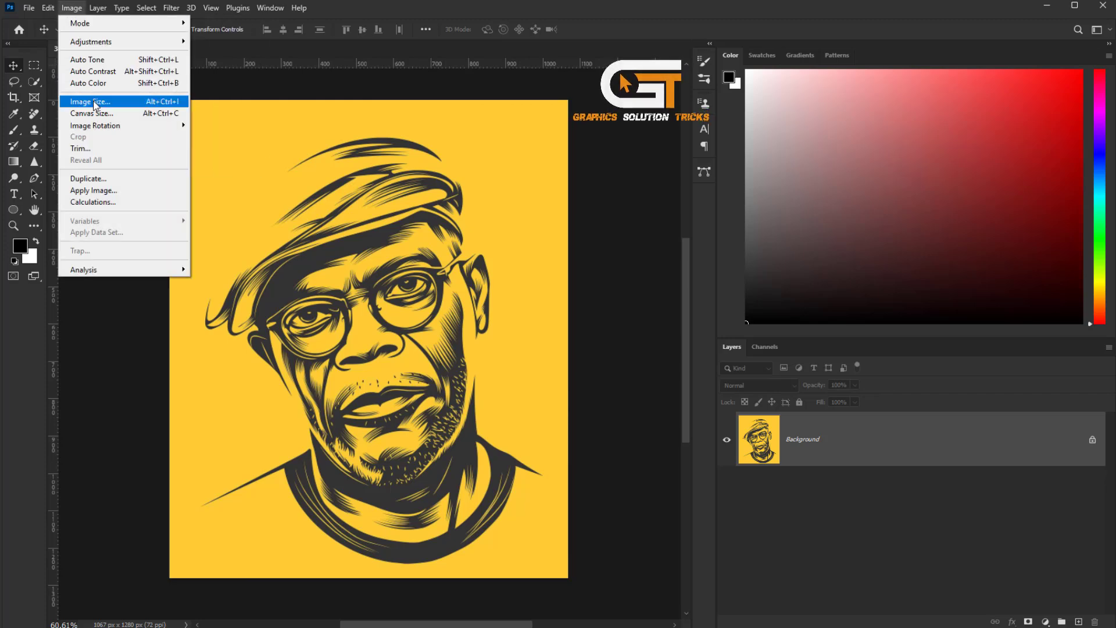
left_click(88, 102)
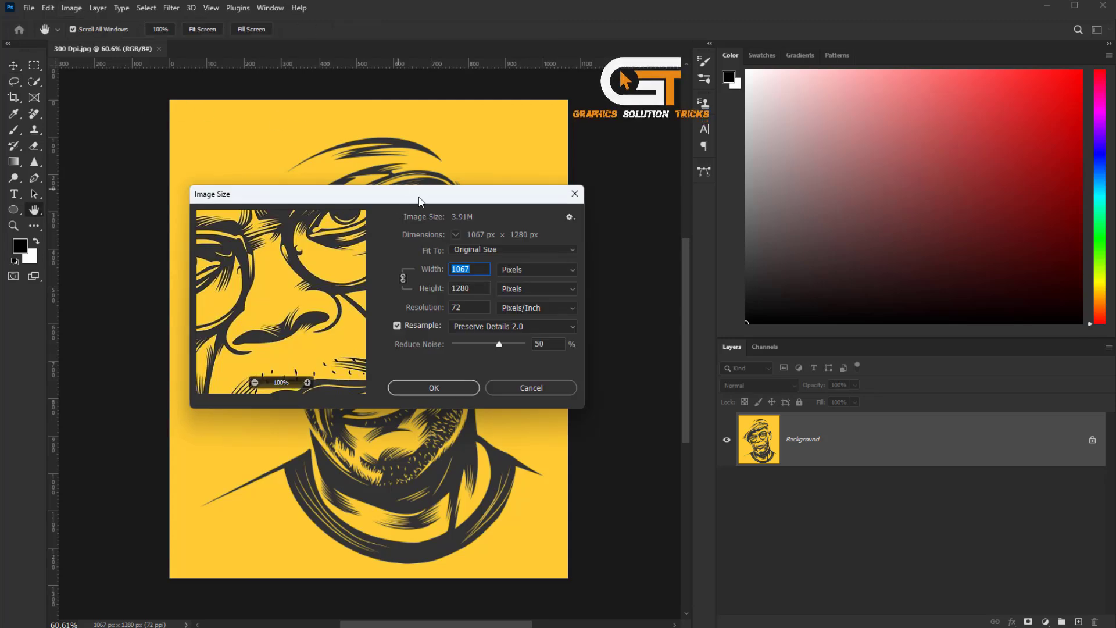
left_click(433, 388)
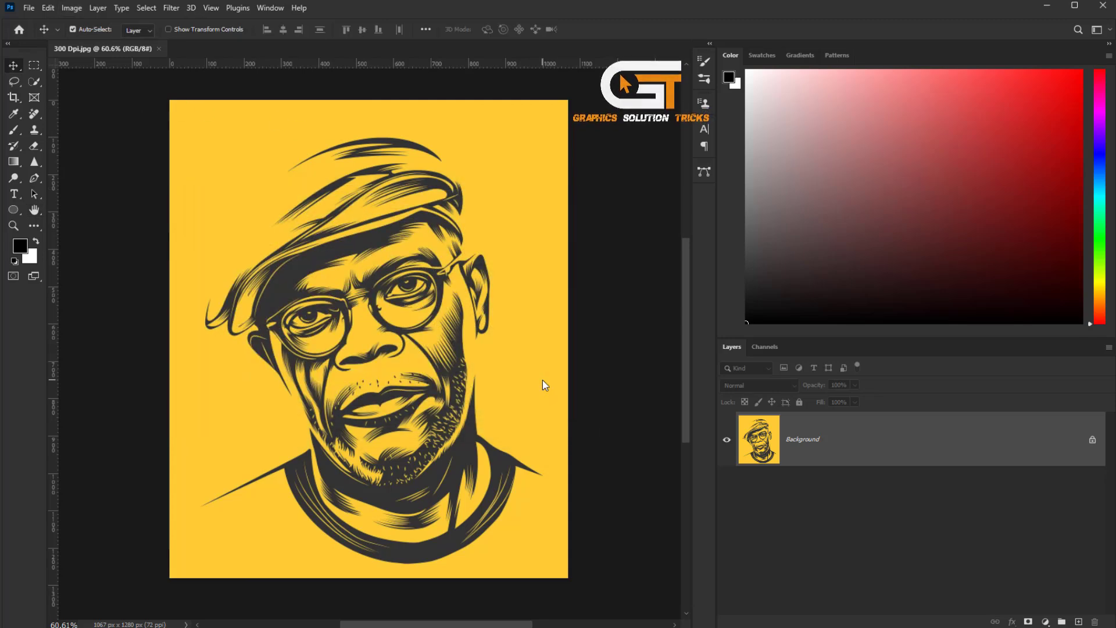
left_click(71, 7)
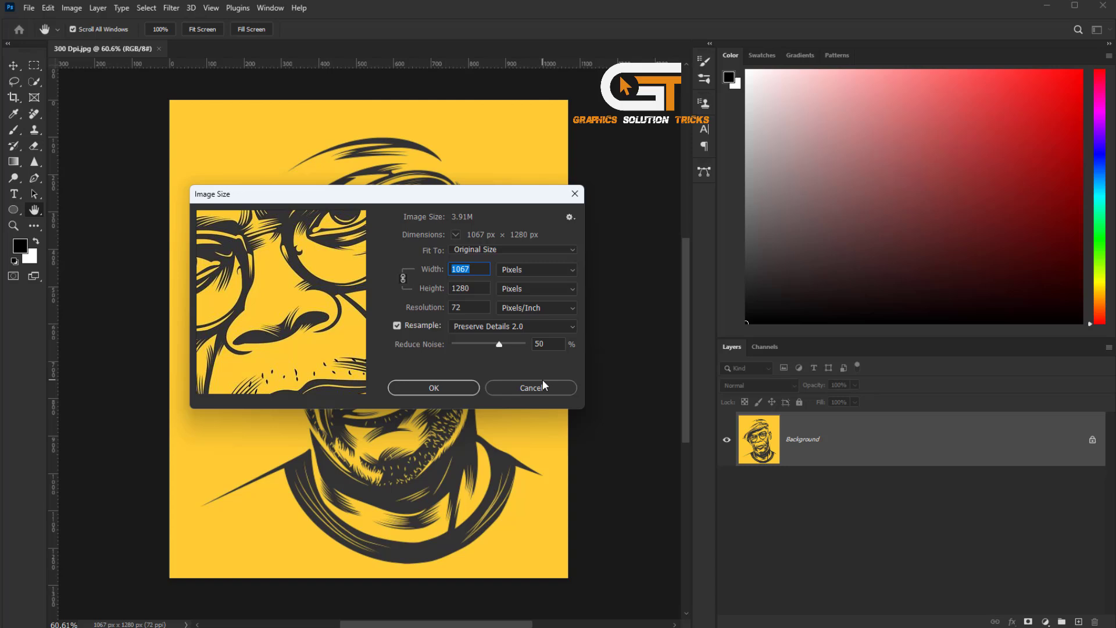
- Set resolution to 300 ppi with Preserve Details 2.0 resampling, giving 4446 × 5333 px
left_click(468, 307)
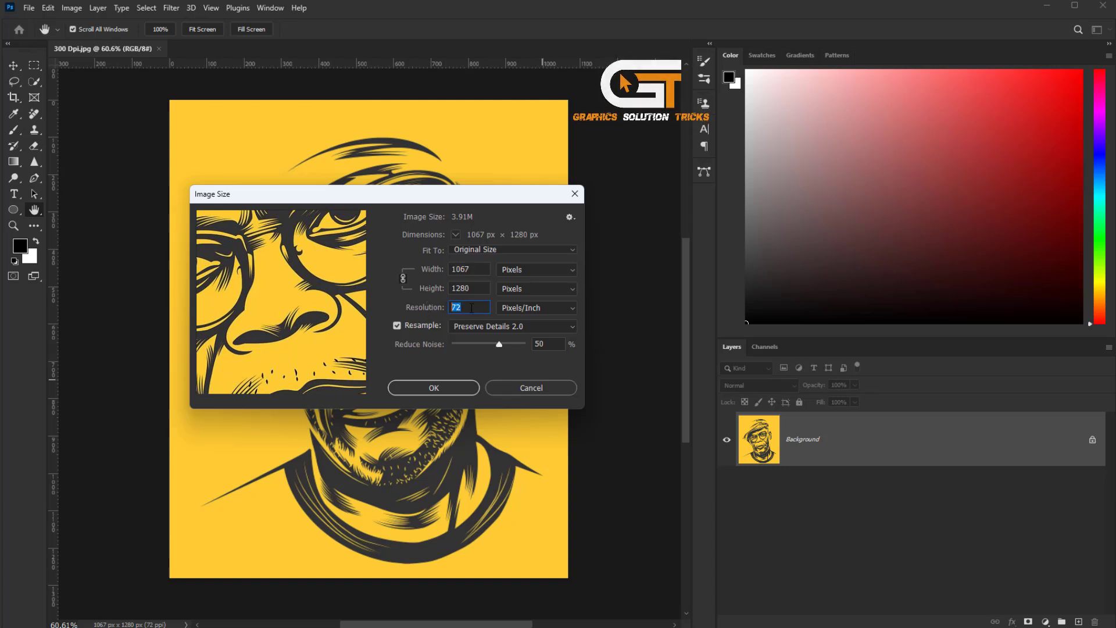
type("300")
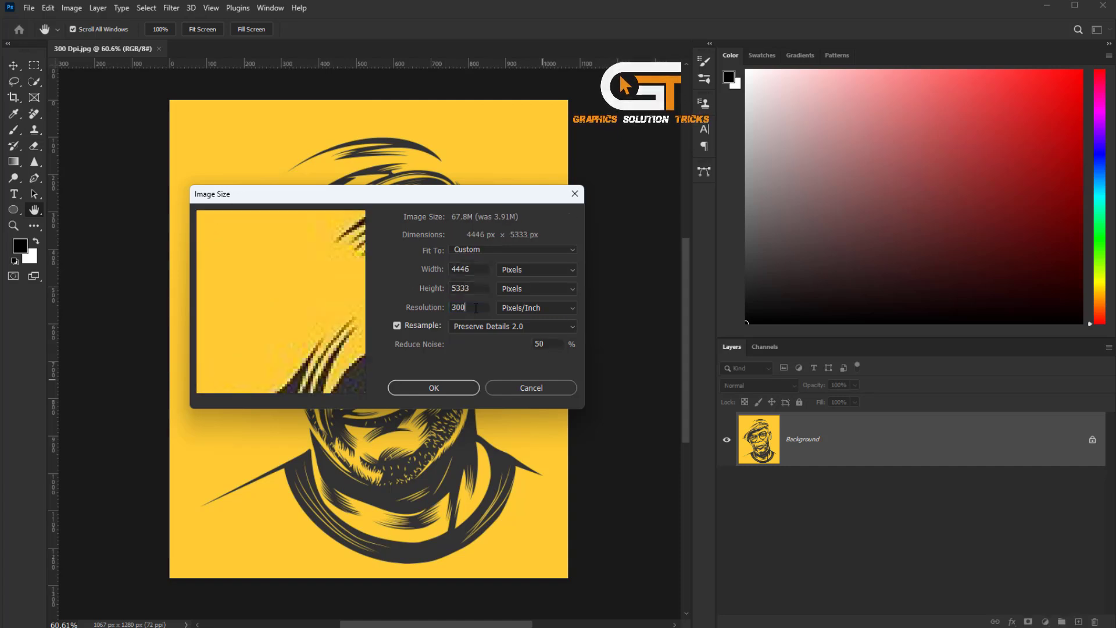
left_click(468, 307)
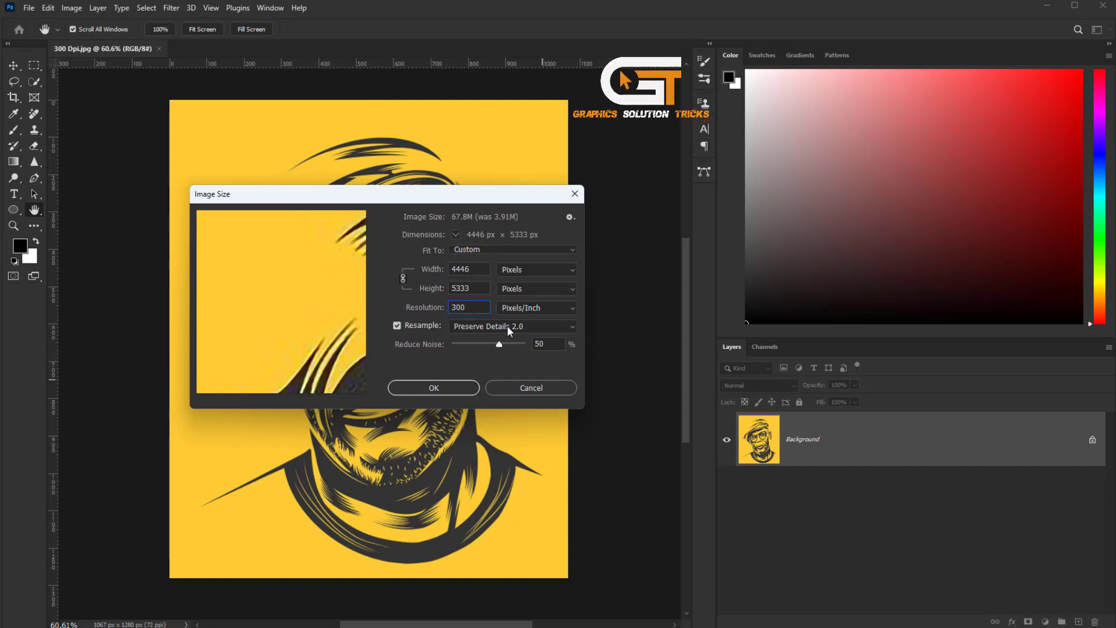
left_click(511, 326)
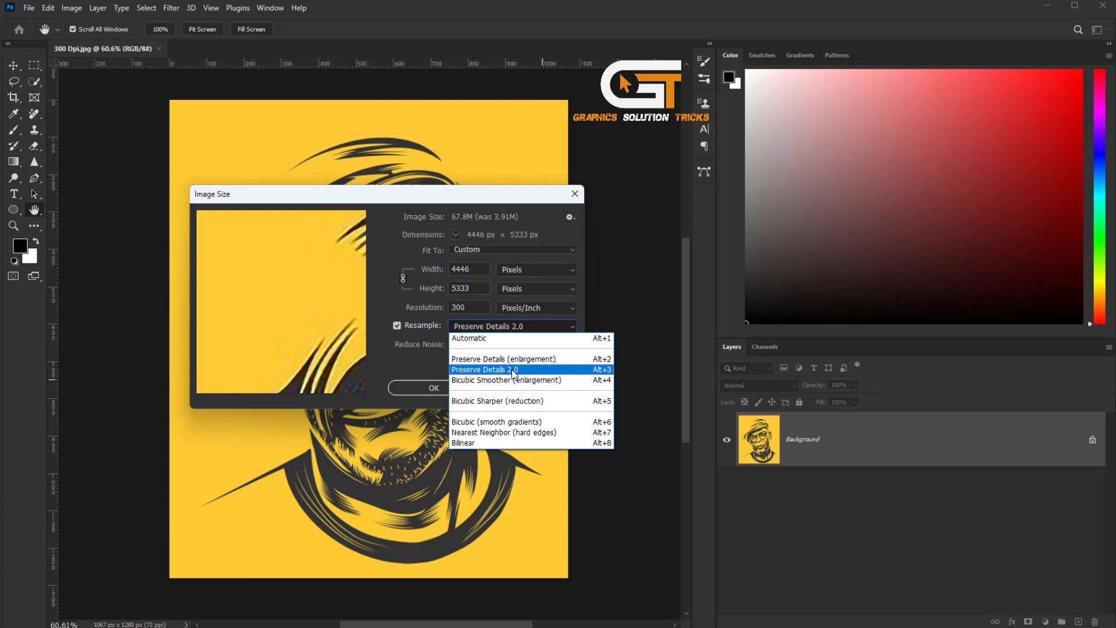
left_click(485, 369)
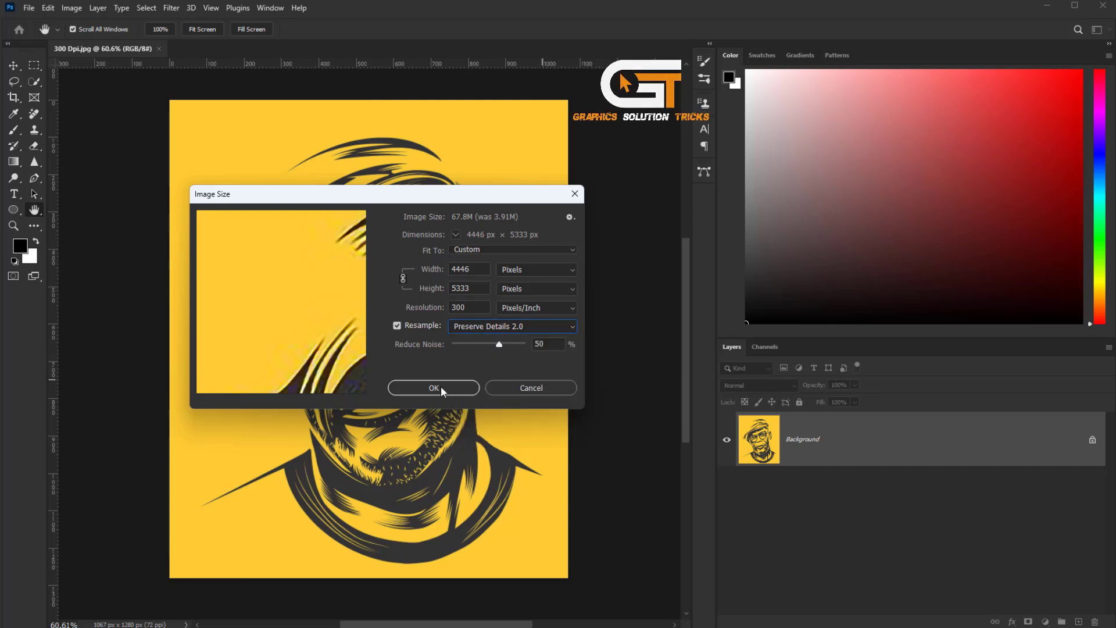
left_click(433, 387)
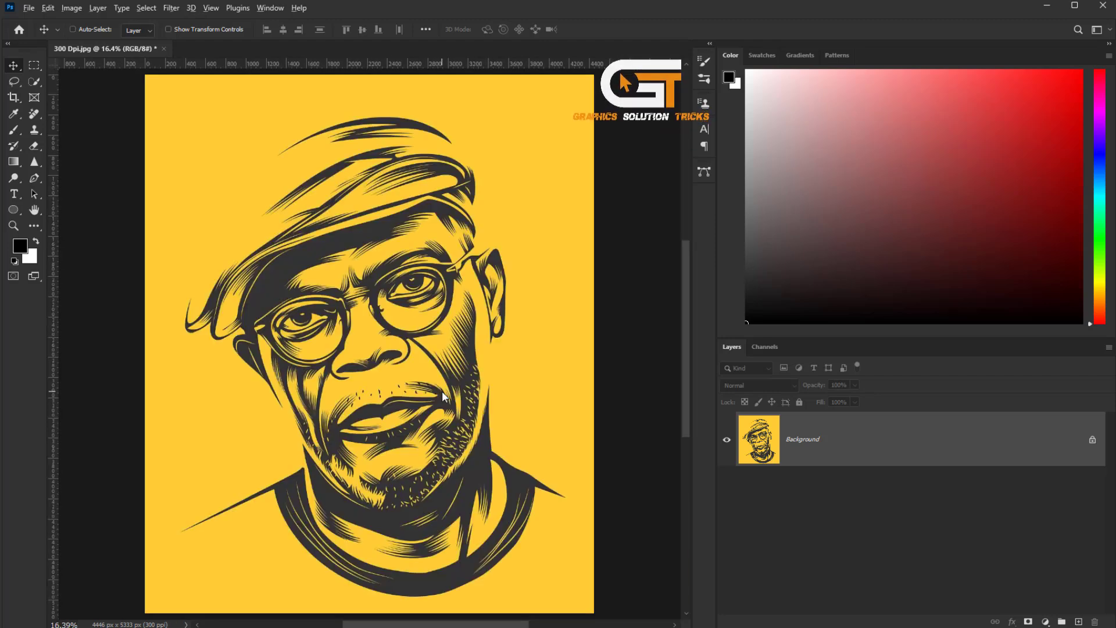
left_click(71, 8)
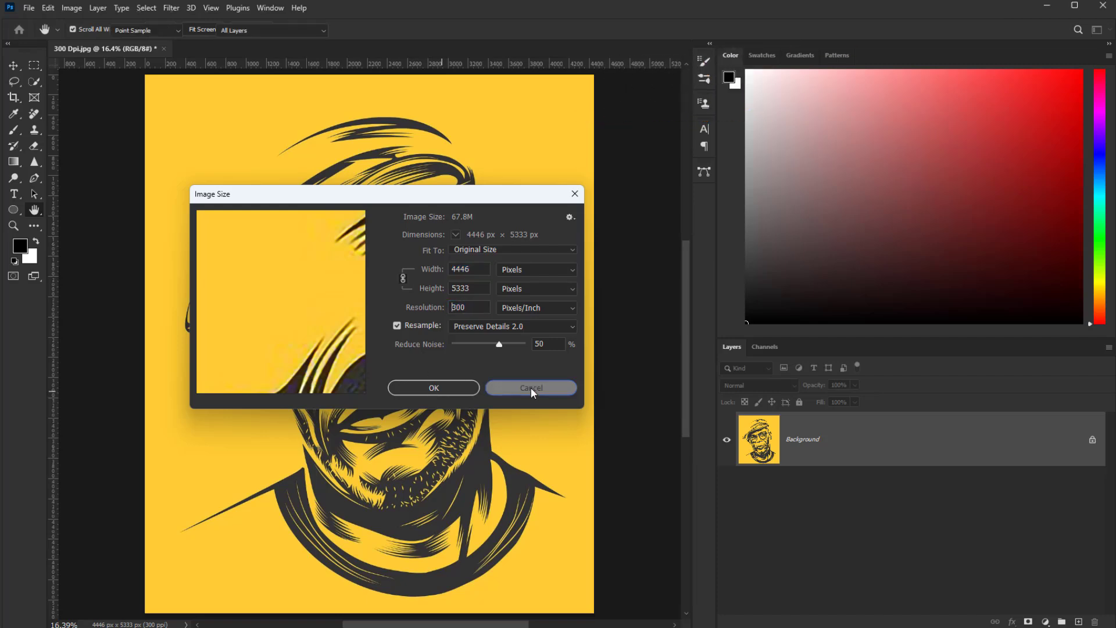
left_click(530, 387)
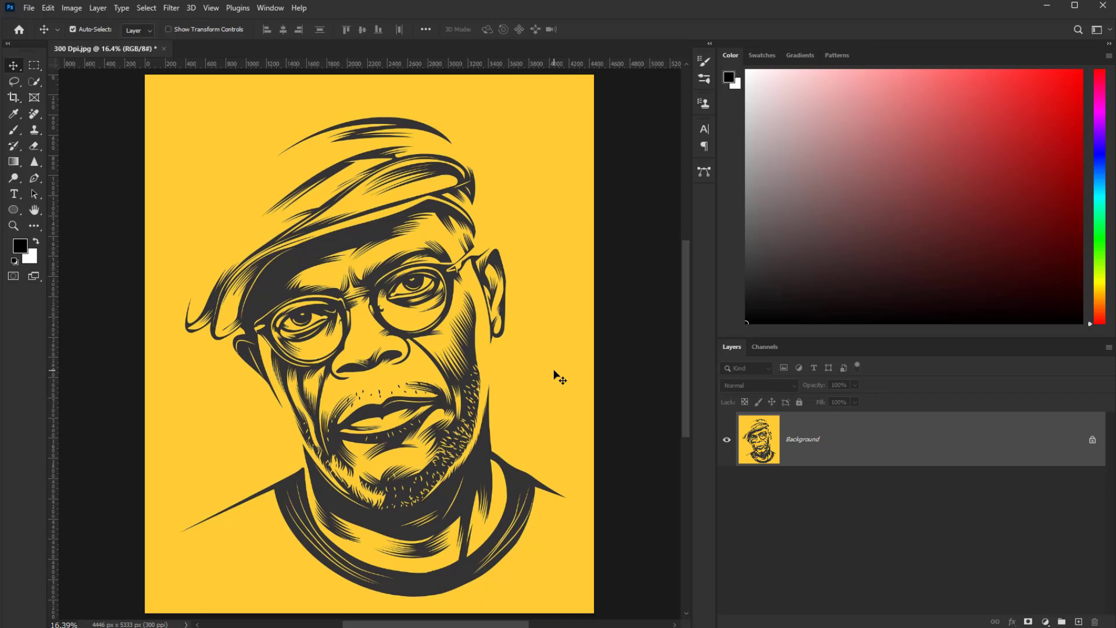